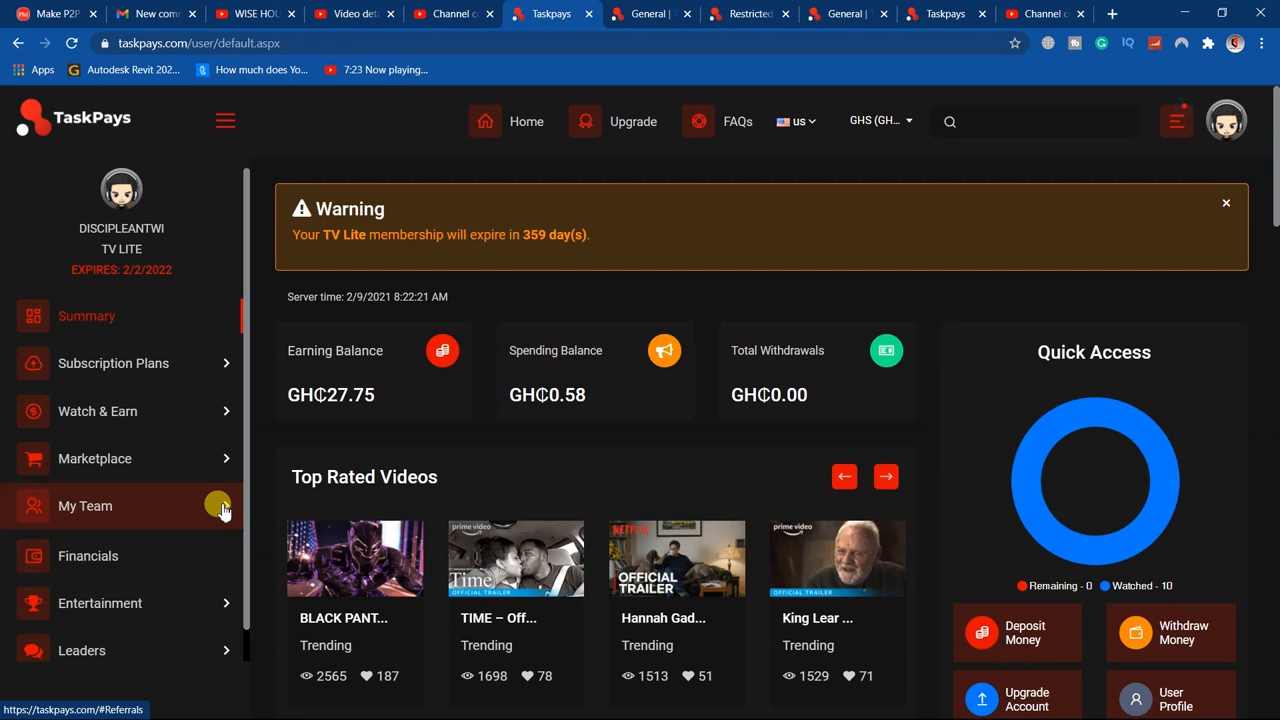
- Expand My Team in the sidebar and go to the Promo Materials page
click(84, 504)
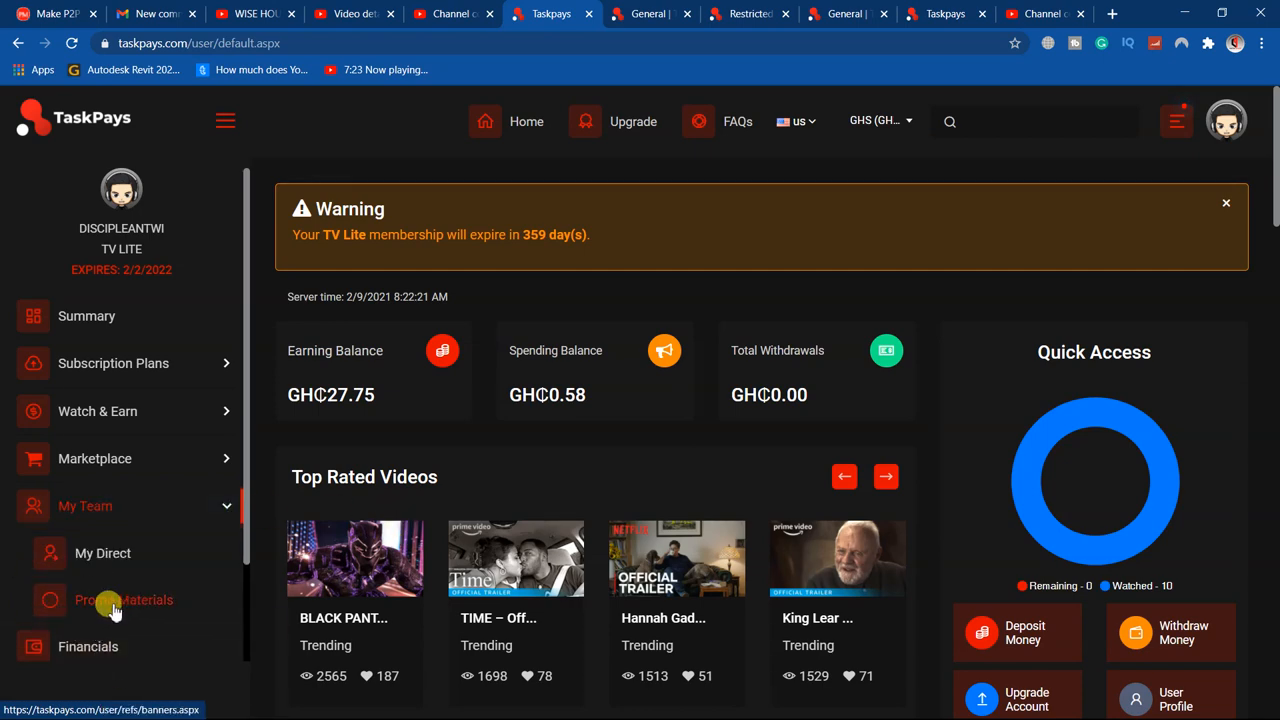
click(116, 600)
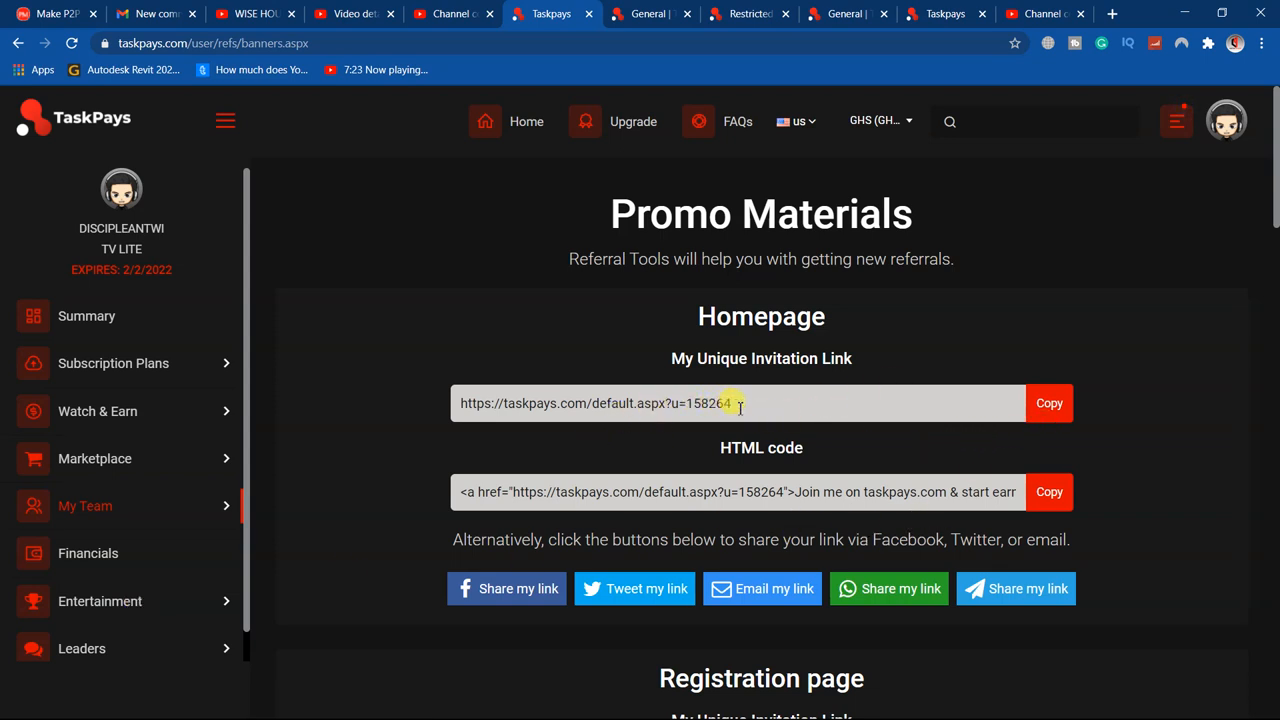
- Select the My Unique Invitation Link field and start a new browser tab for it
double_click(708, 404)
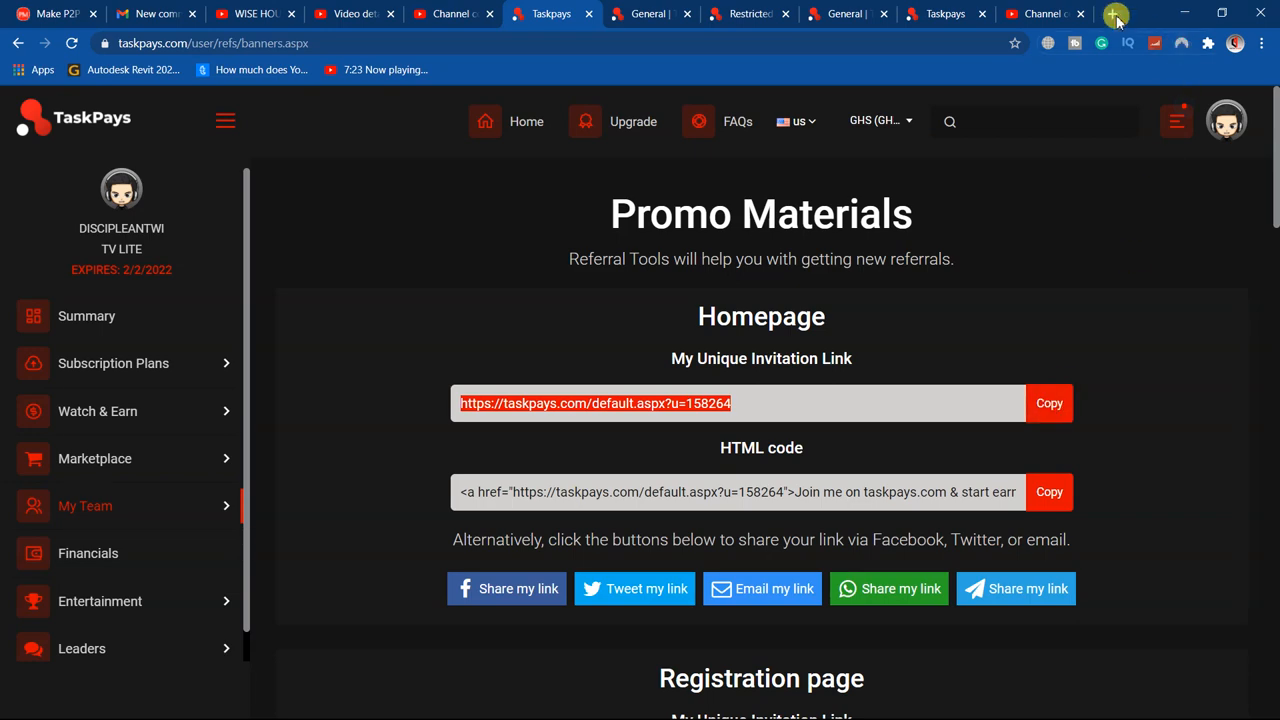
click(1116, 14)
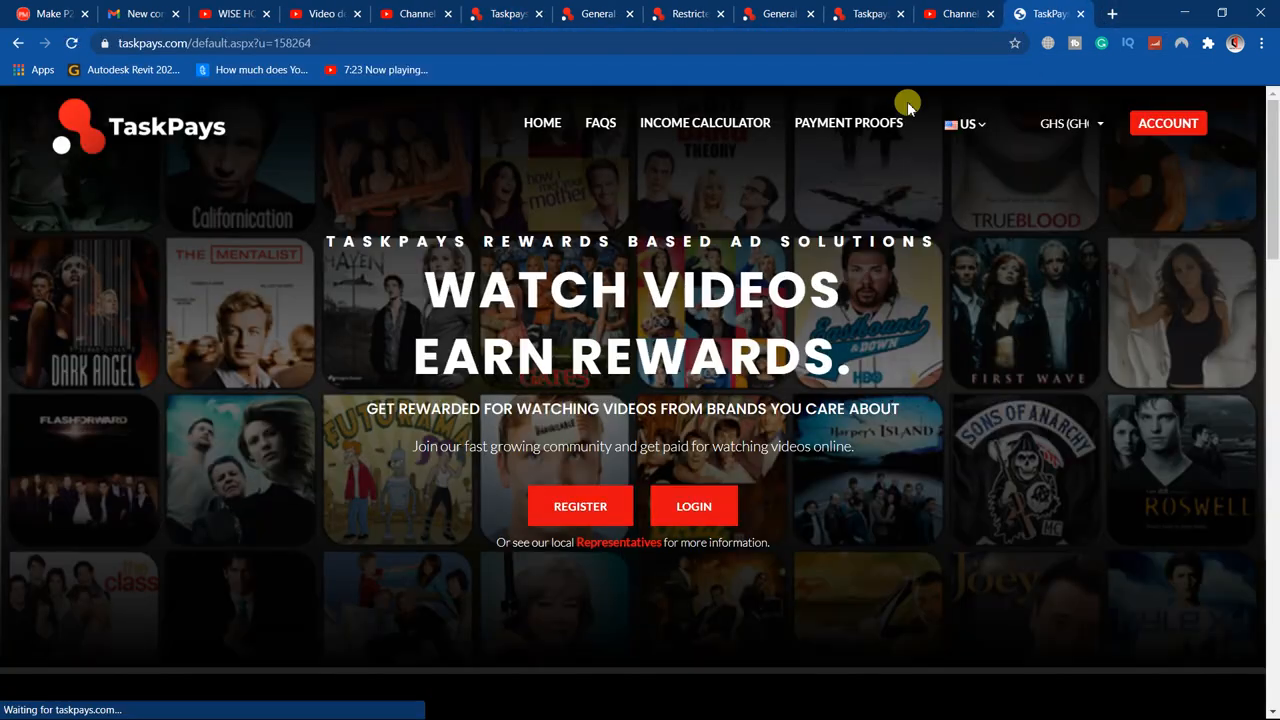
- Bring up the REGISTER sign-up form and check the prefilled Referrer field
click(580, 504)
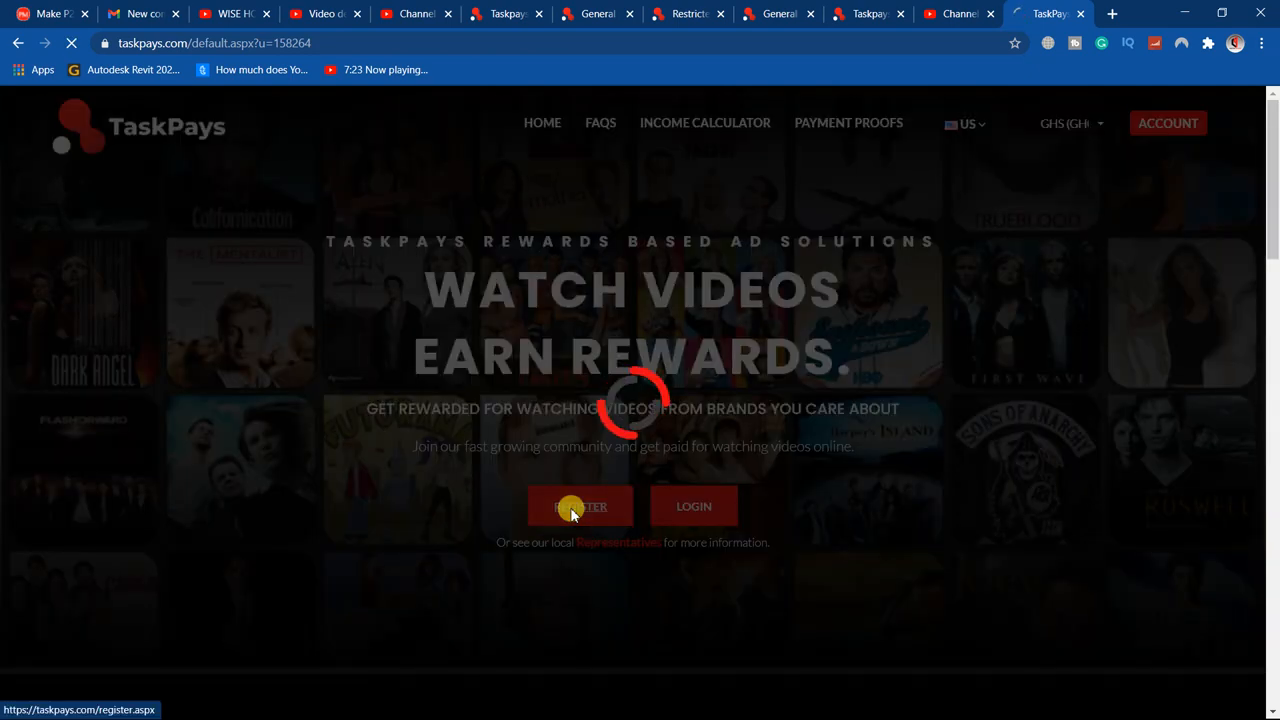
click(580, 506)
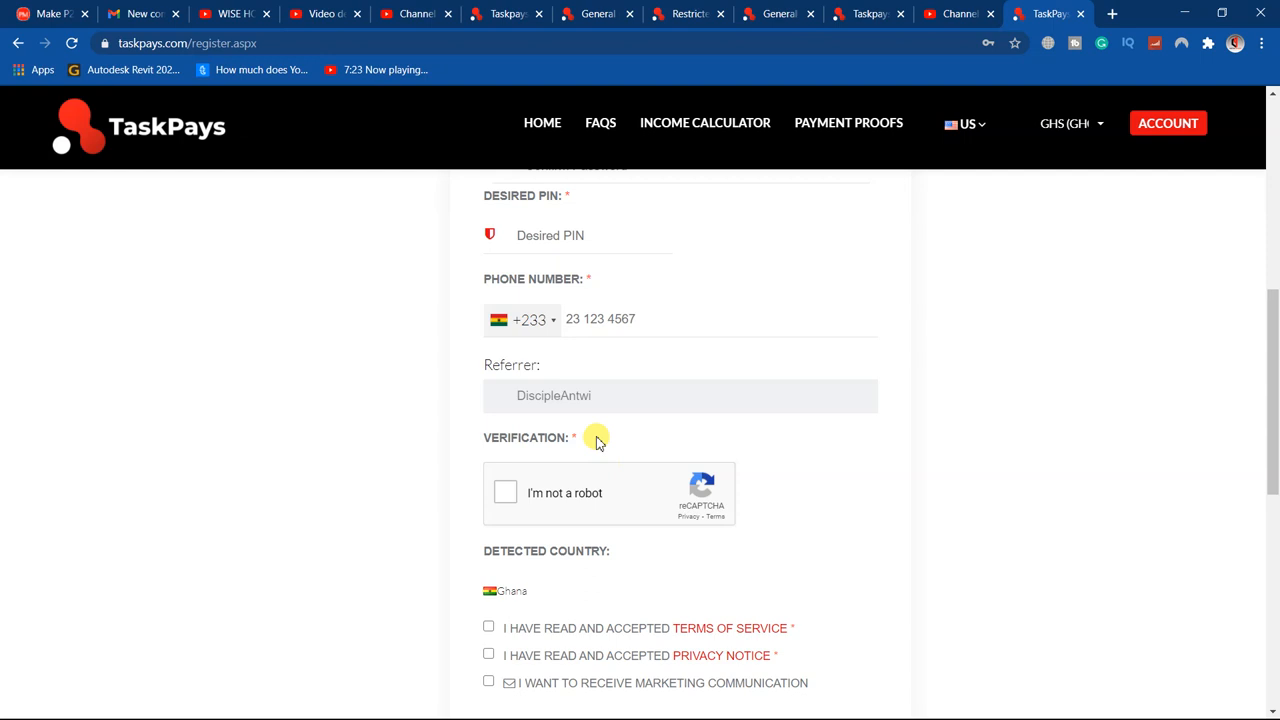
scroll(up, 3)
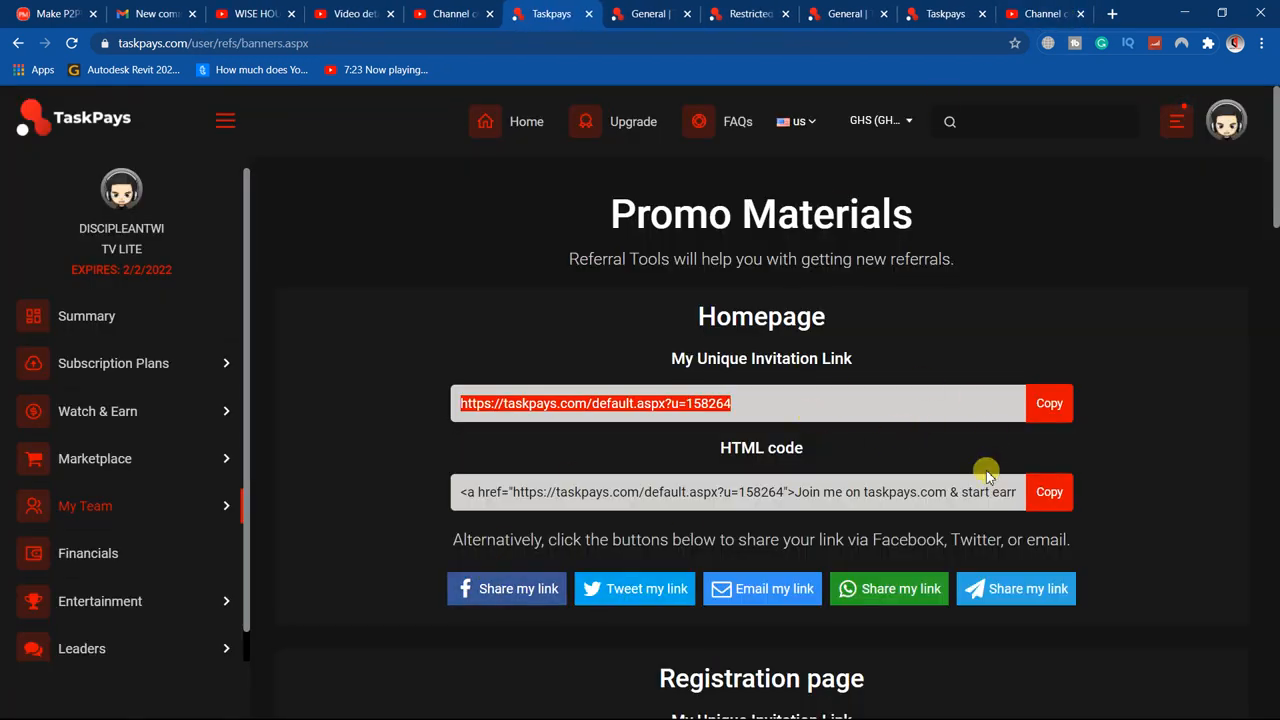
mouse_move(736, 462)
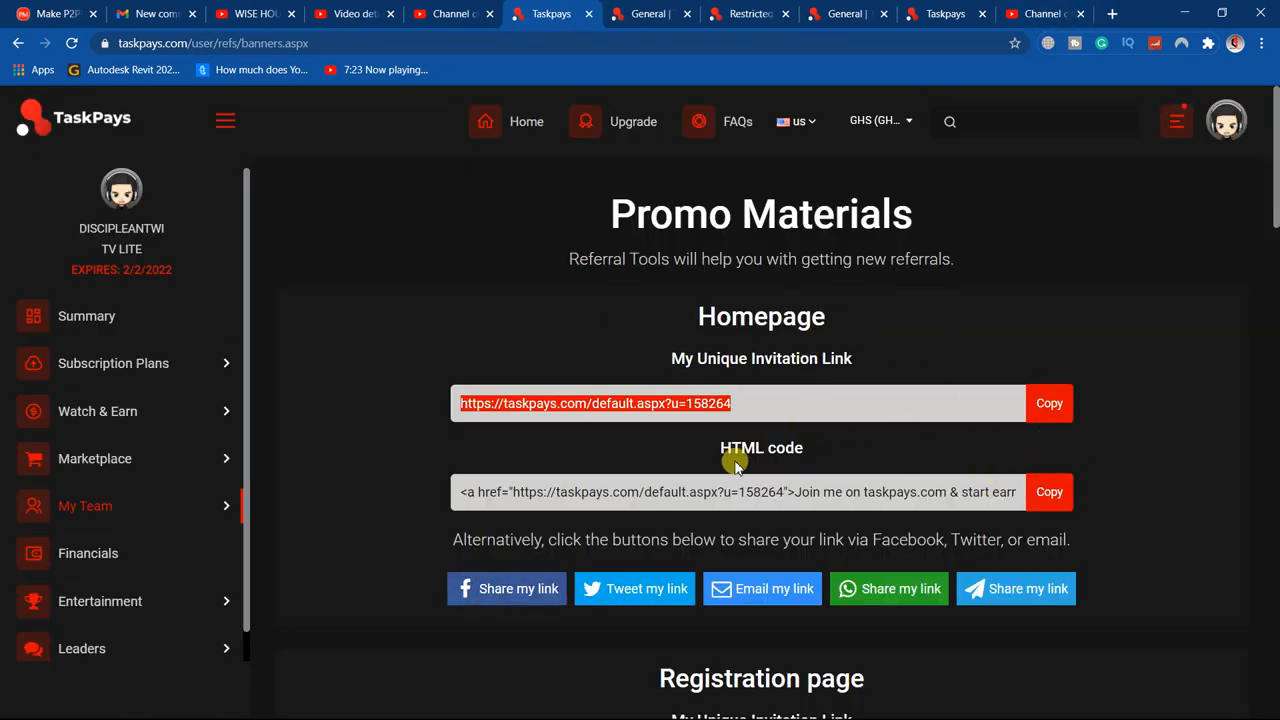